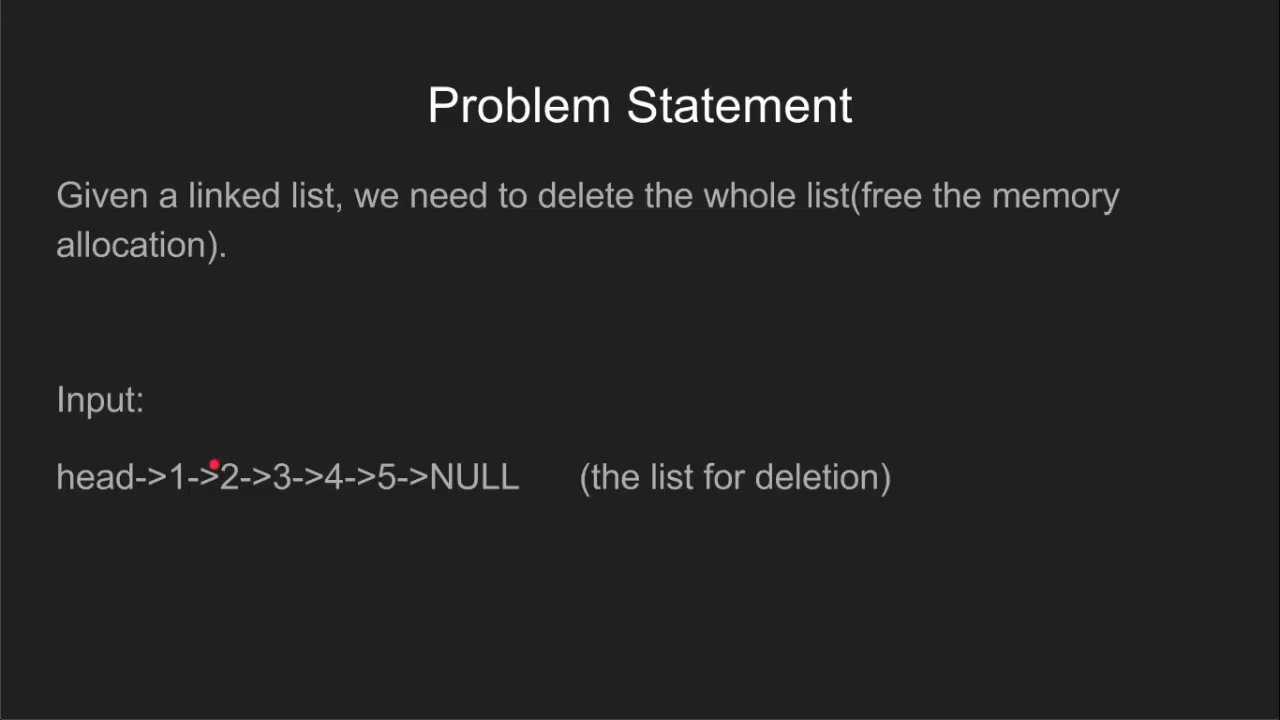
mouse_move(192, 400)
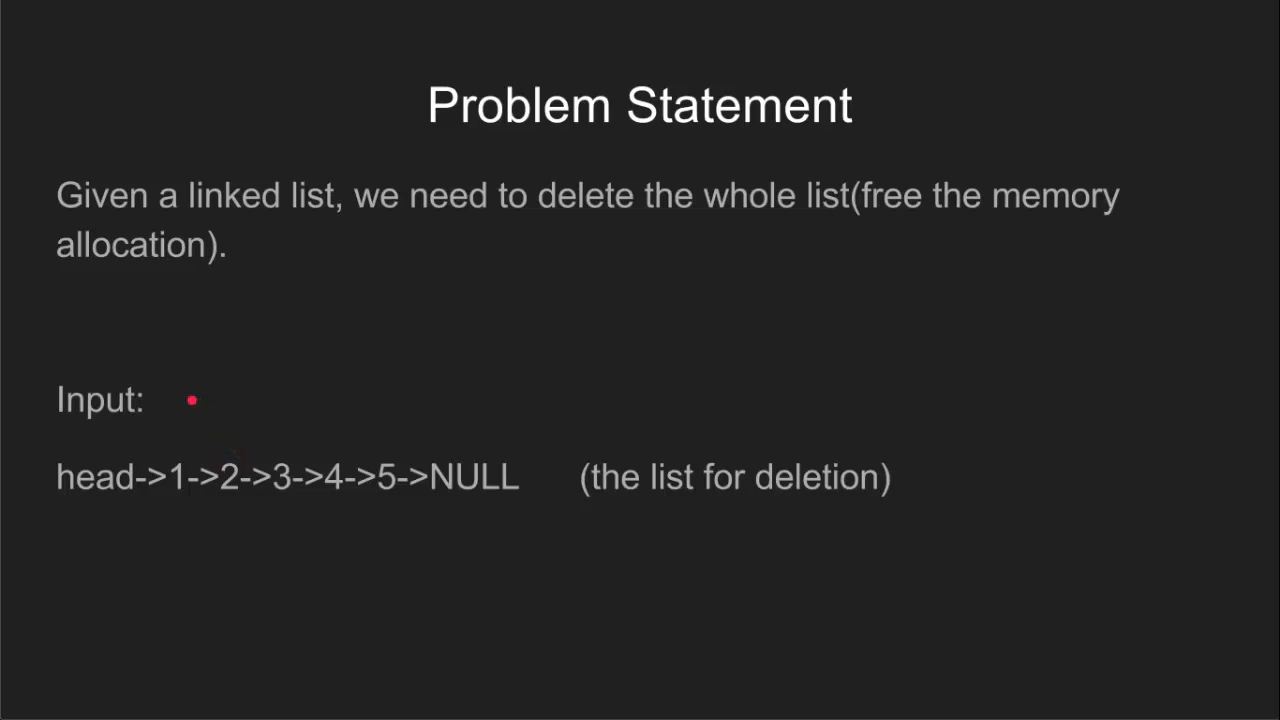
mouse_move(196, 402)
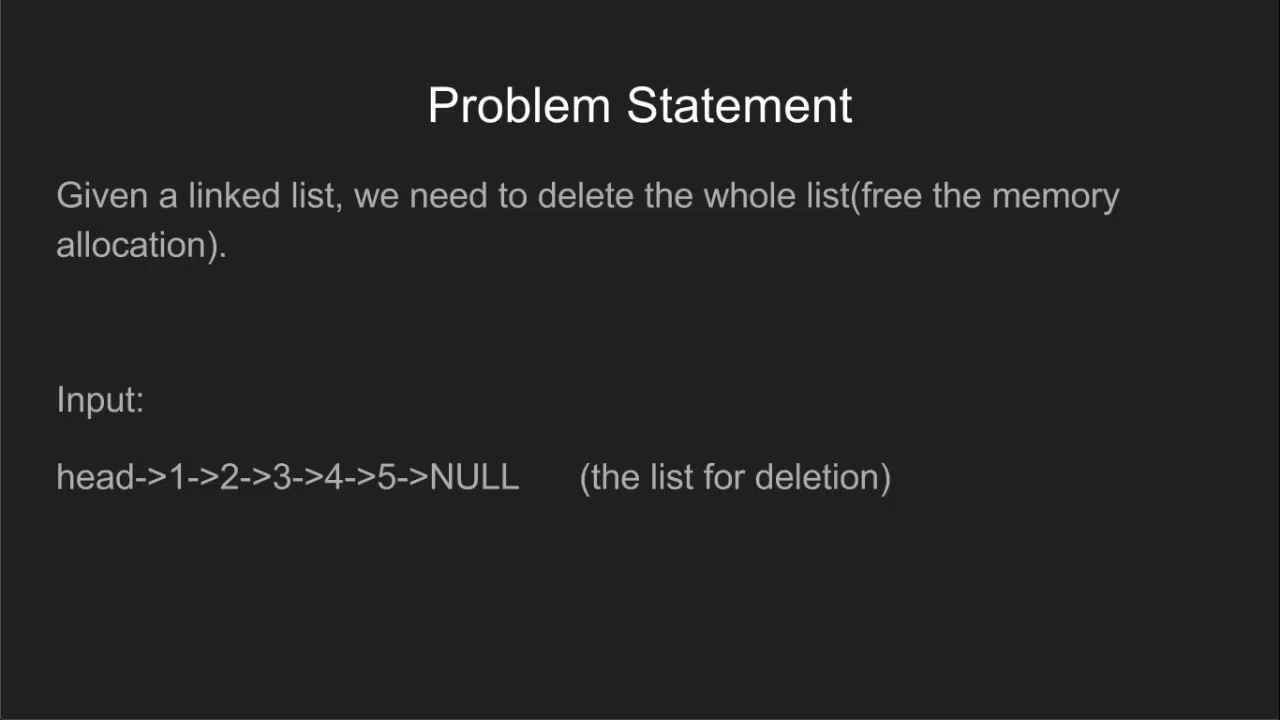
Drag across the deleteList slide's code and pointer diagram of nodes 1→2→3→NULL.
left_click_drag(135, 300, 150, 370)
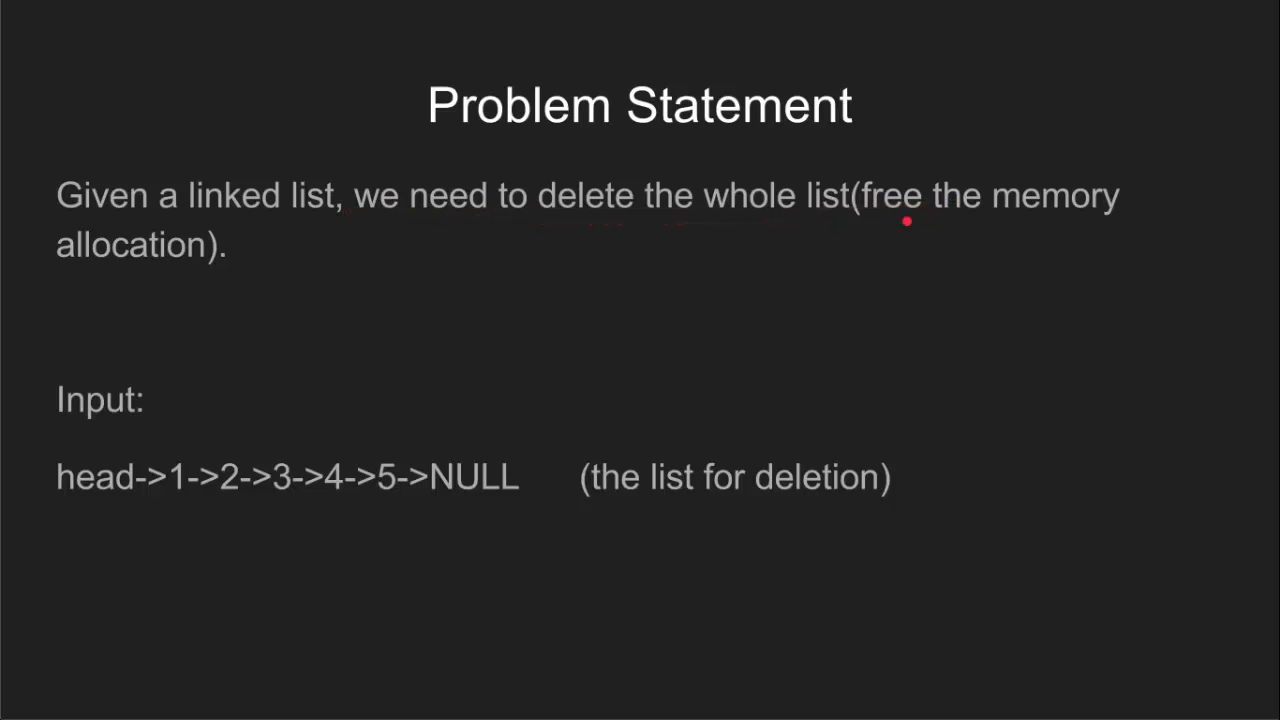
mouse_move(858, 217)
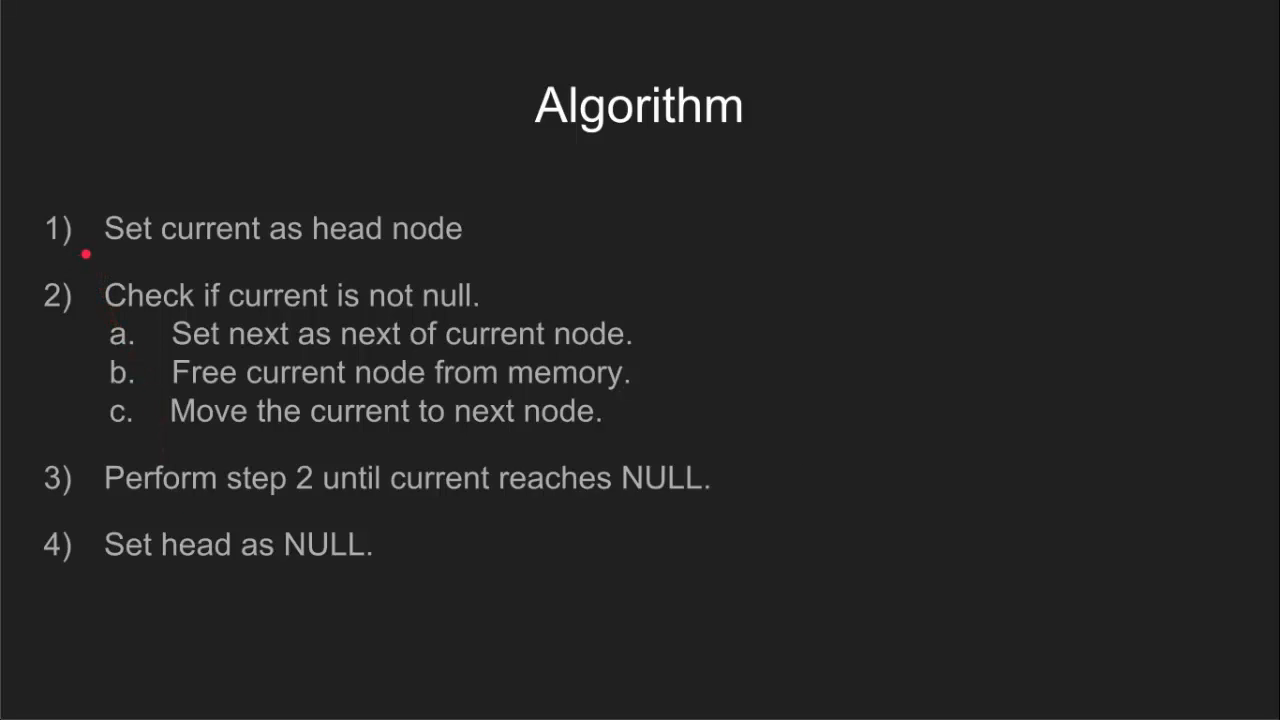
mouse_move(163, 244)
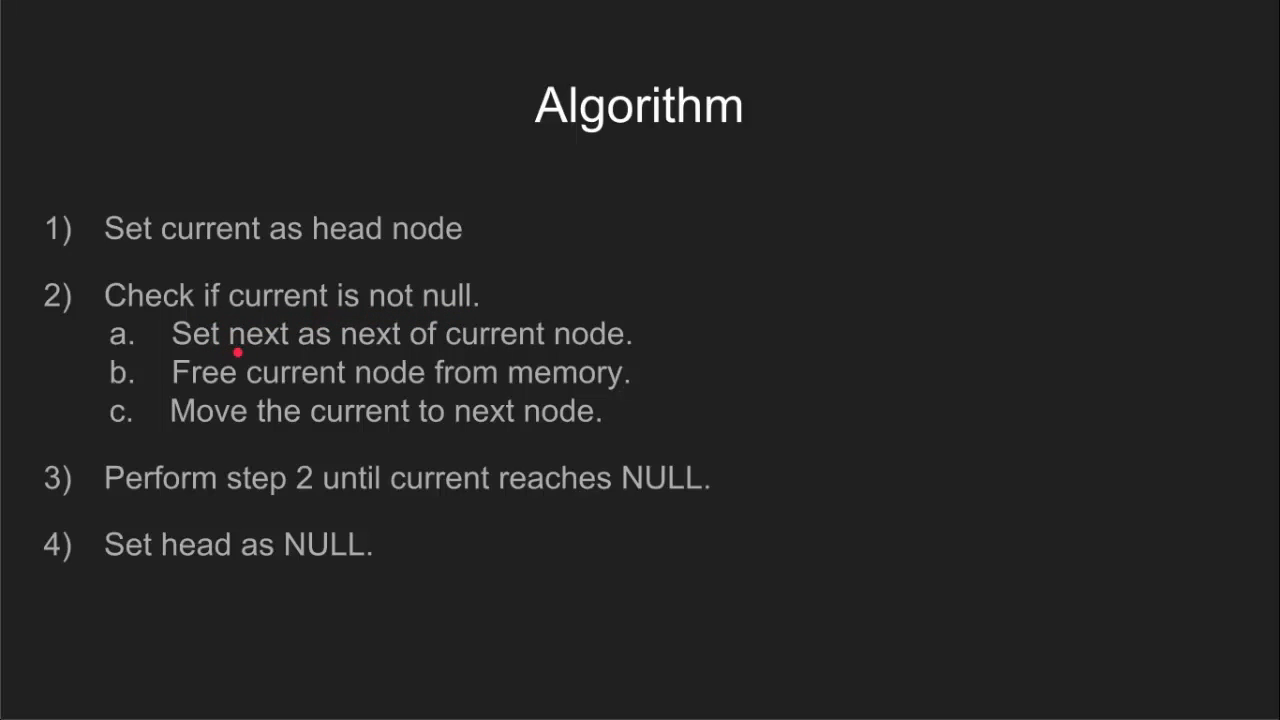
mouse_move(405, 348)
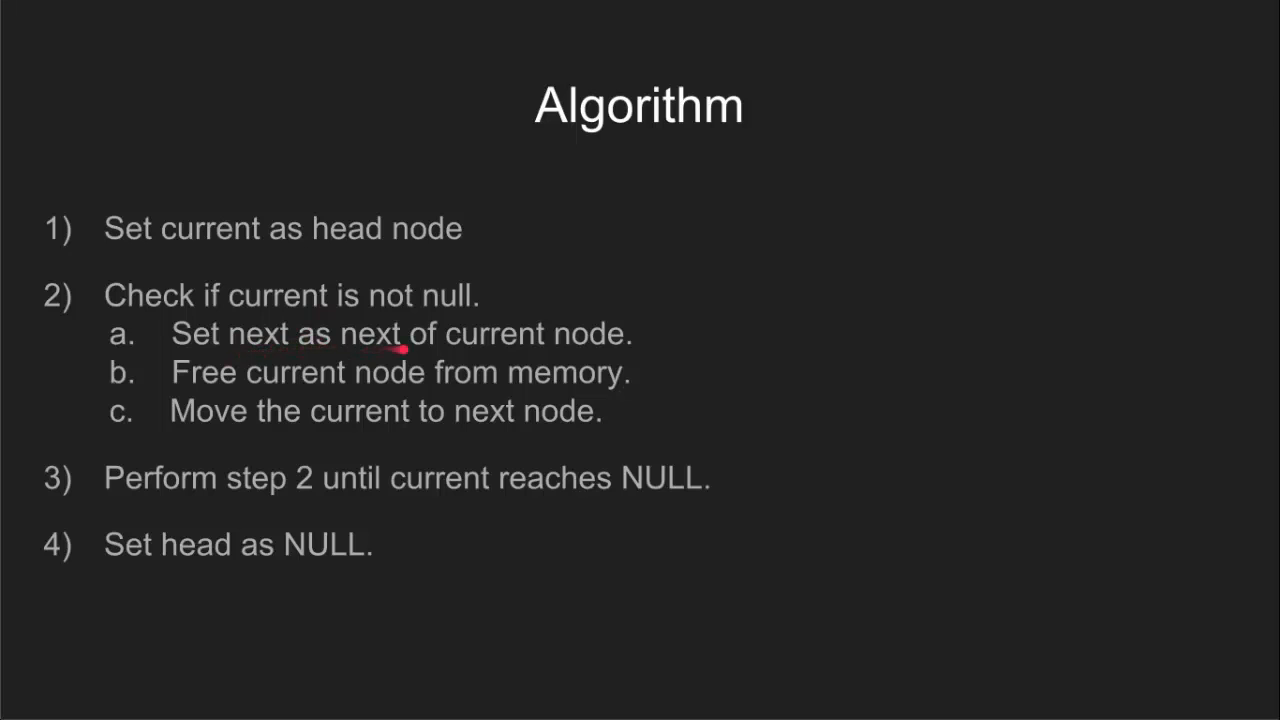
mouse_move(347, 360)
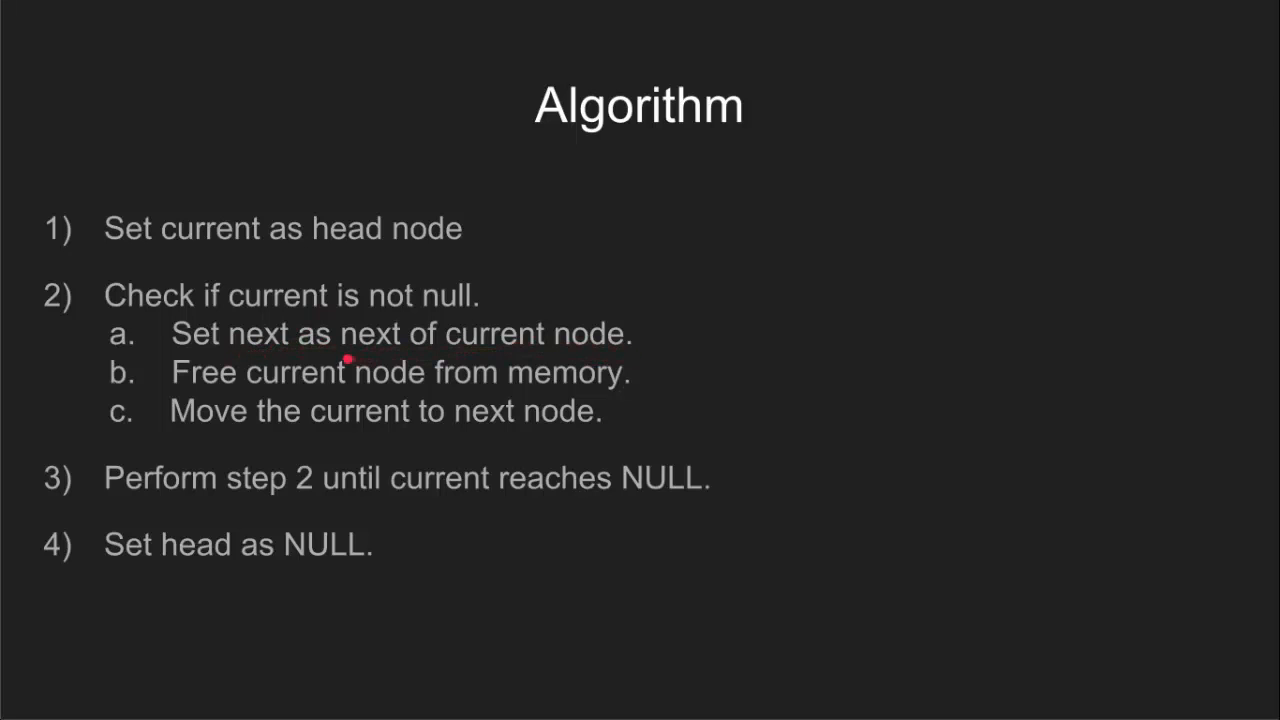
mouse_move(540, 350)
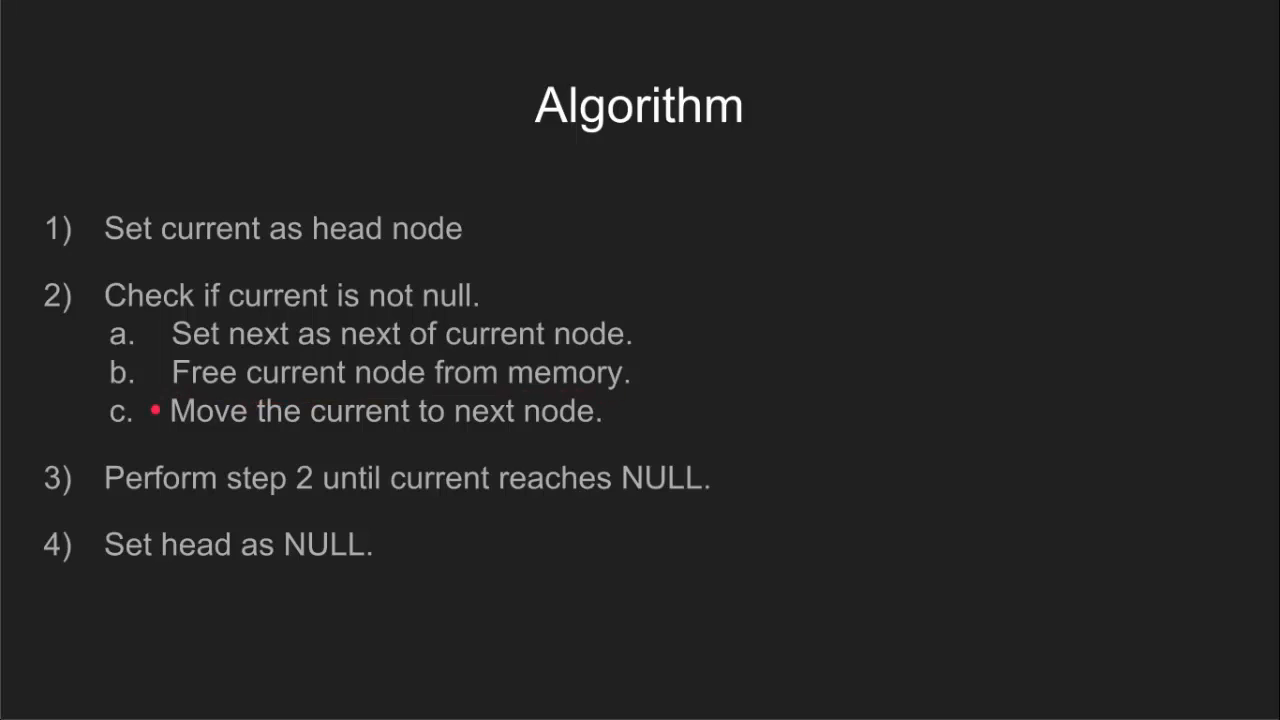
mouse_move(400, 447)
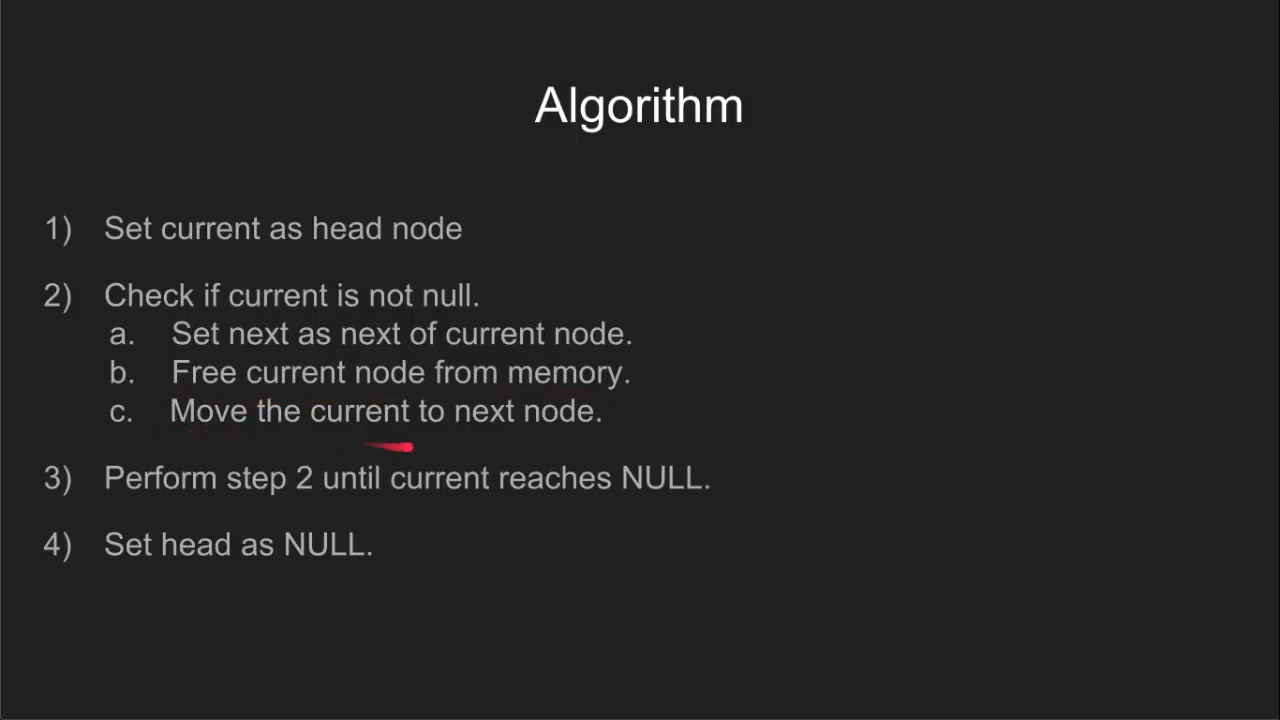
mouse_move(155, 437)
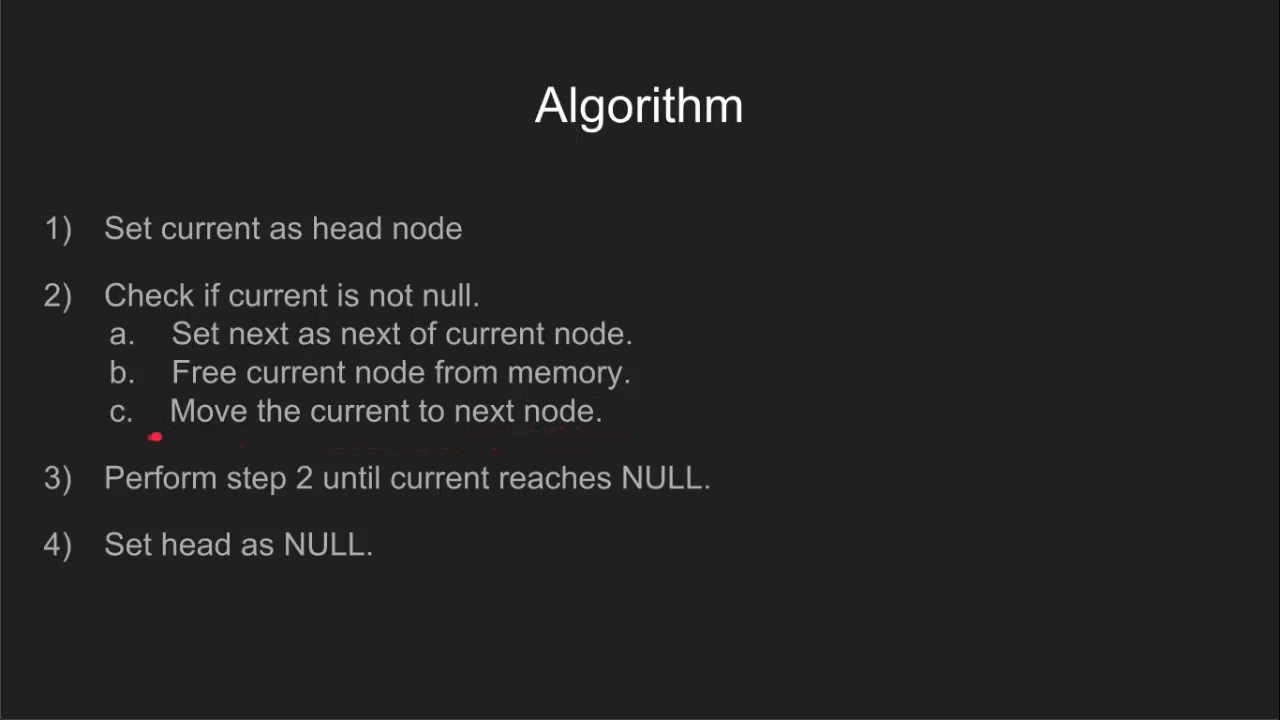
mouse_move(589, 427)
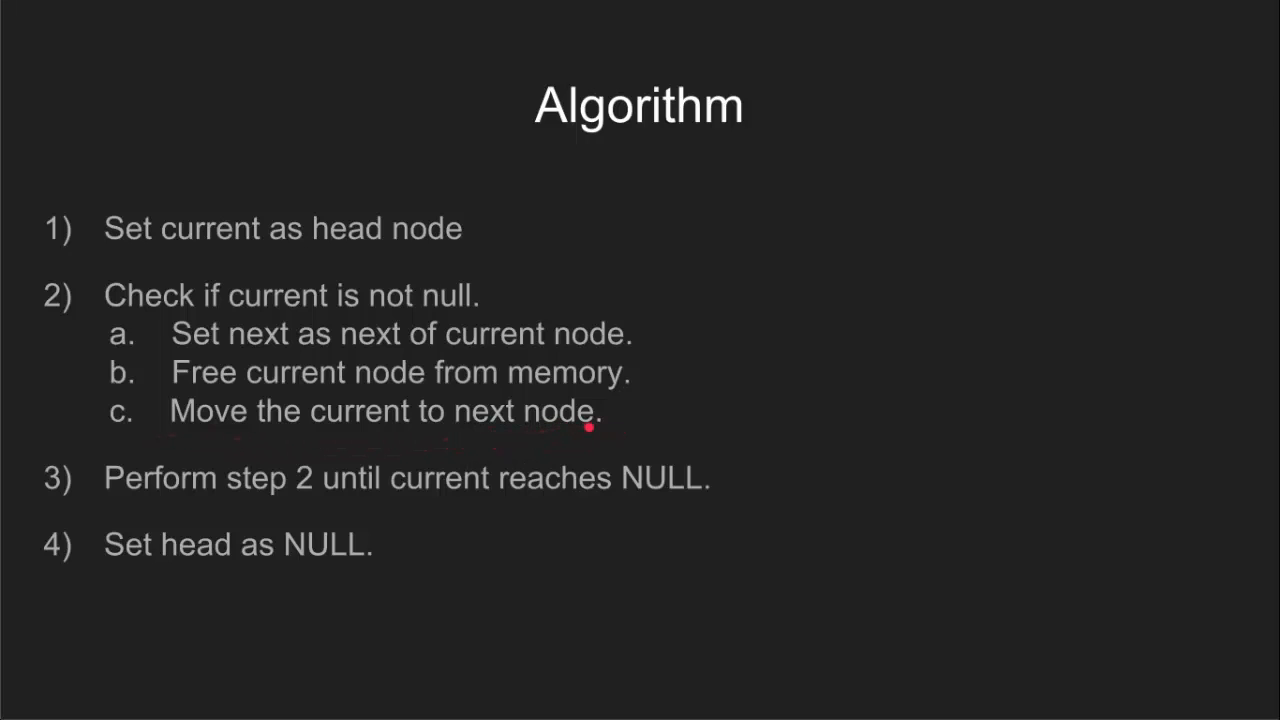
mouse_move(95, 500)
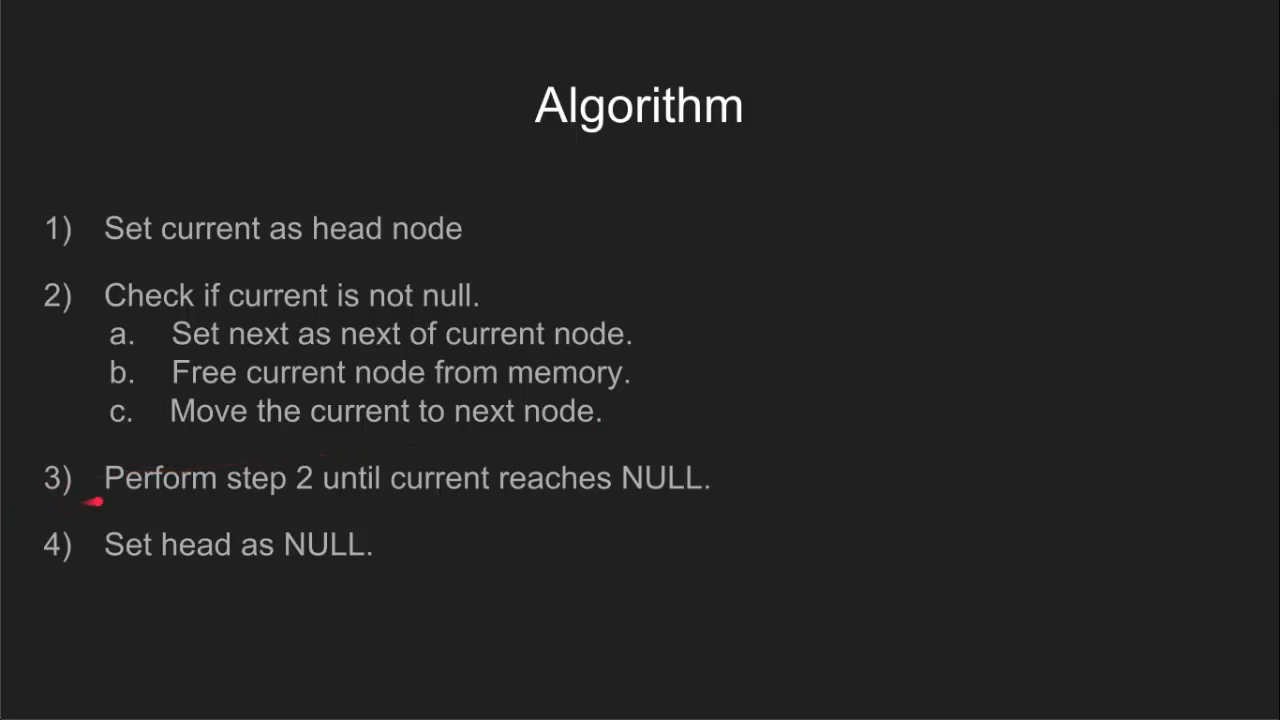
mouse_move(410, 497)
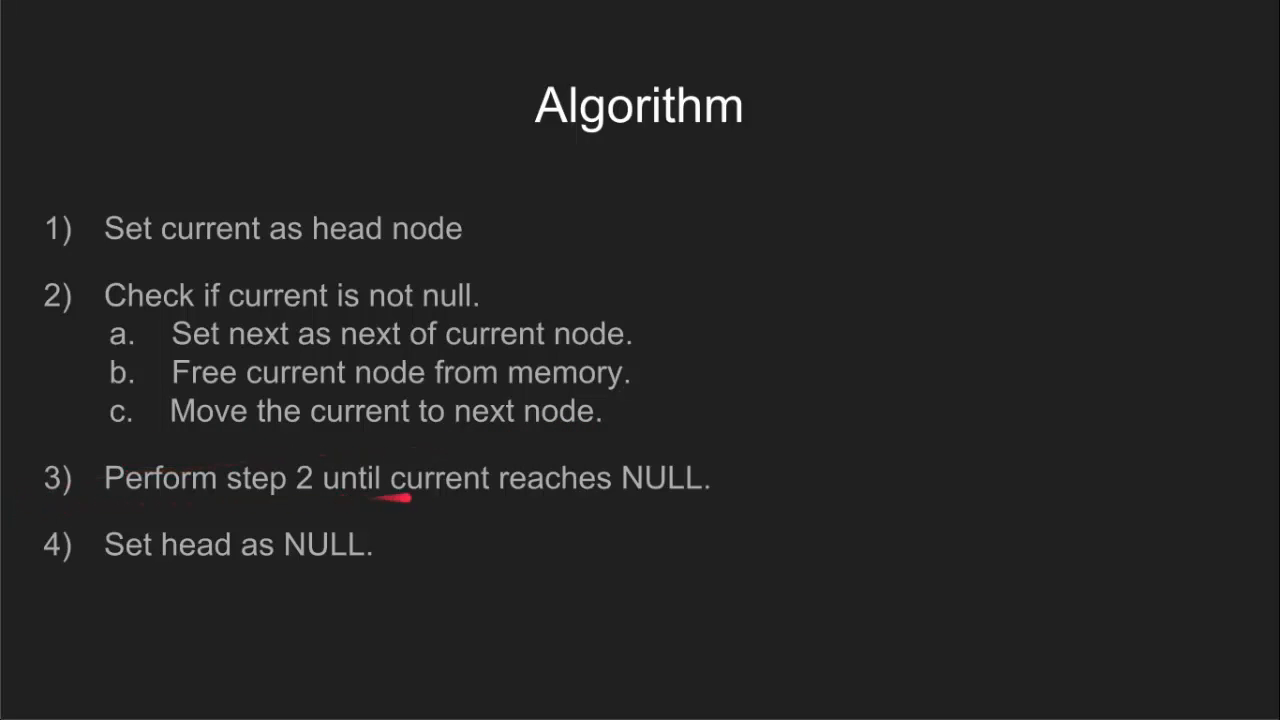
mouse_move(668, 500)
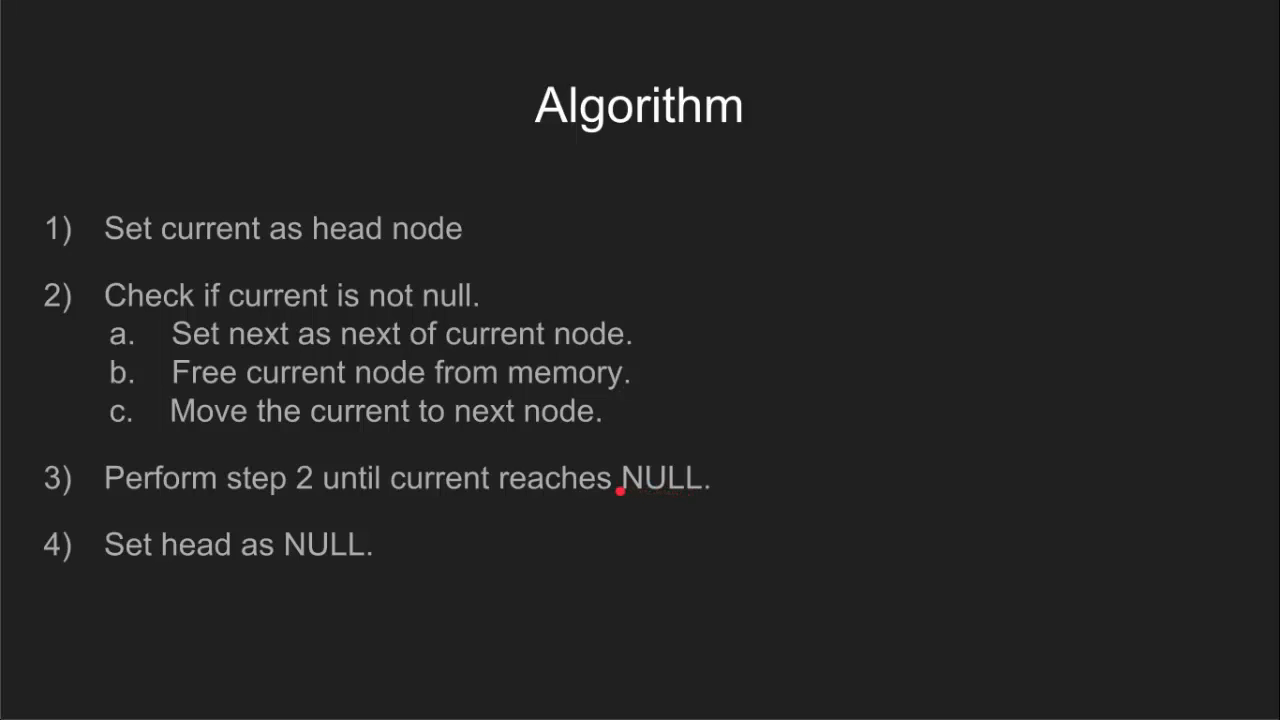
mouse_move(100, 557)
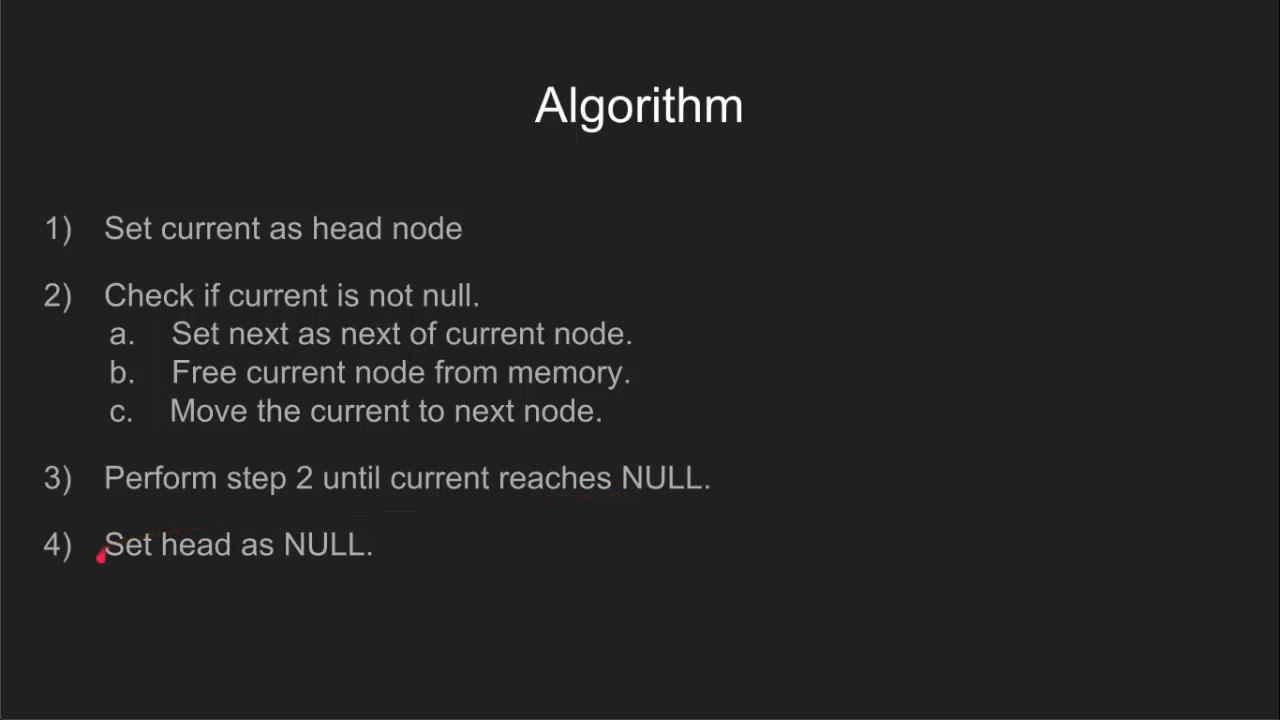
mouse_move(103, 568)
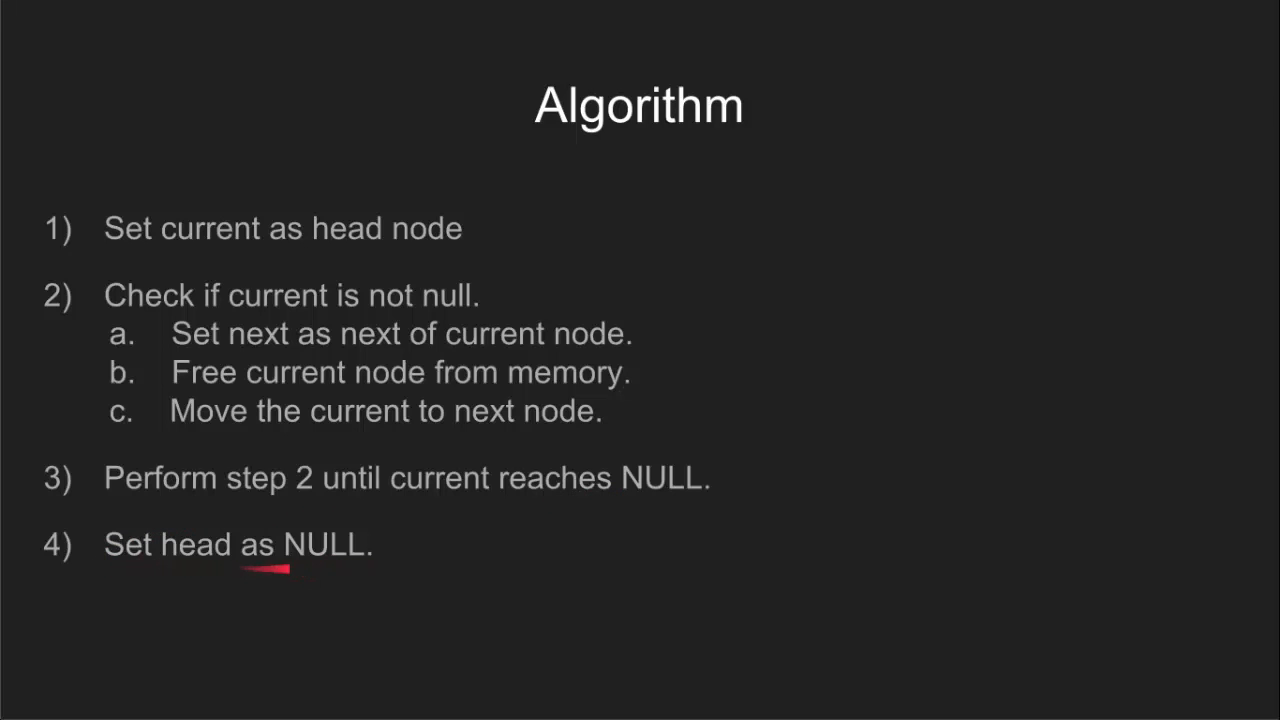
mouse_move(382, 570)
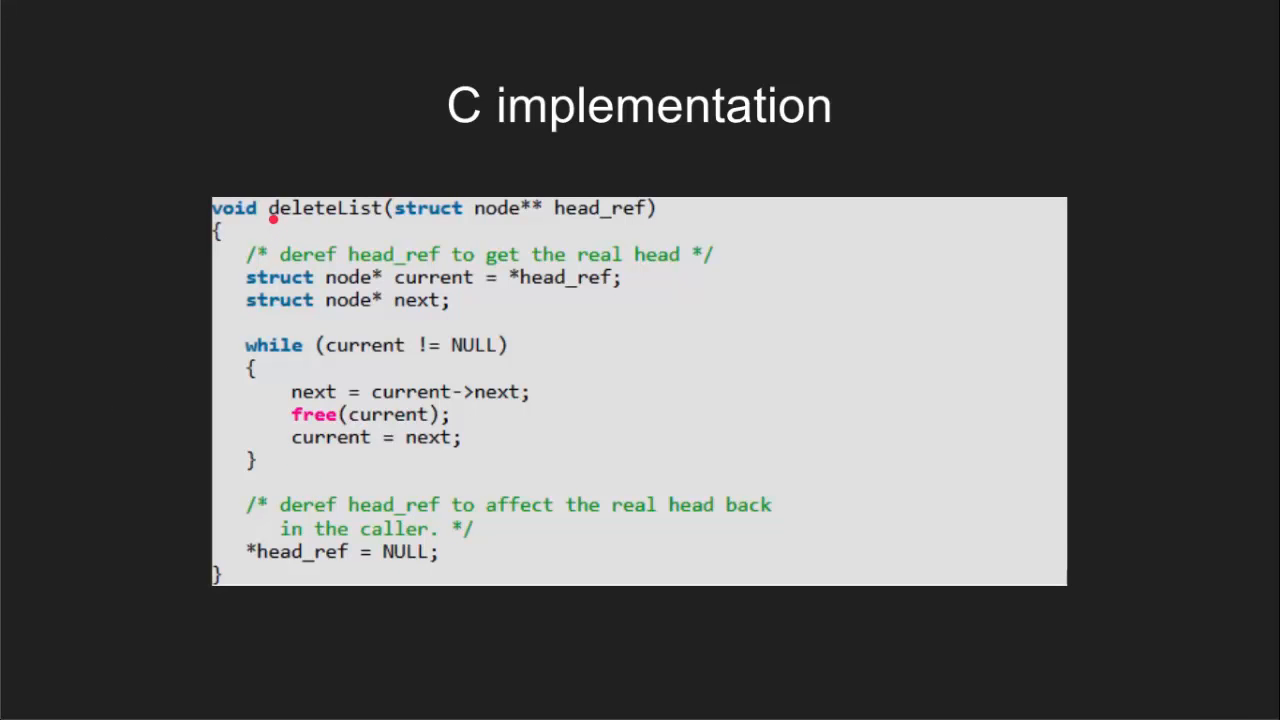
mouse_move(355, 222)
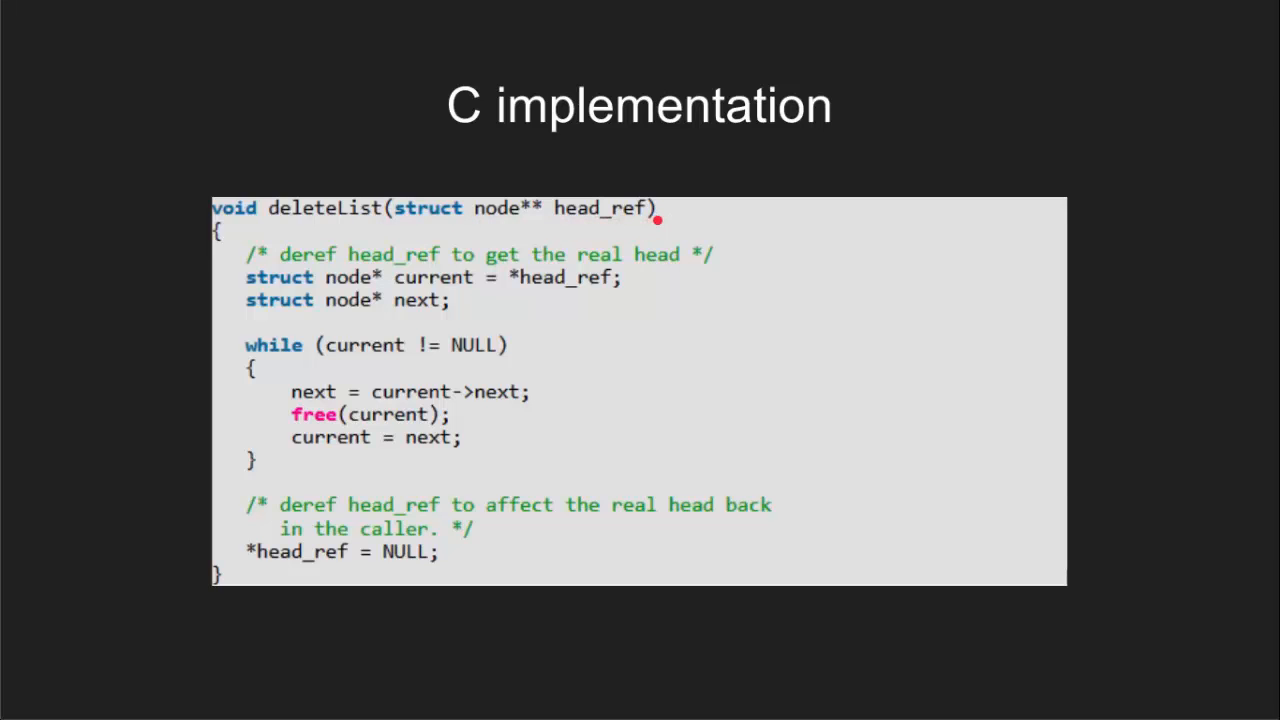
mouse_move(396, 290)
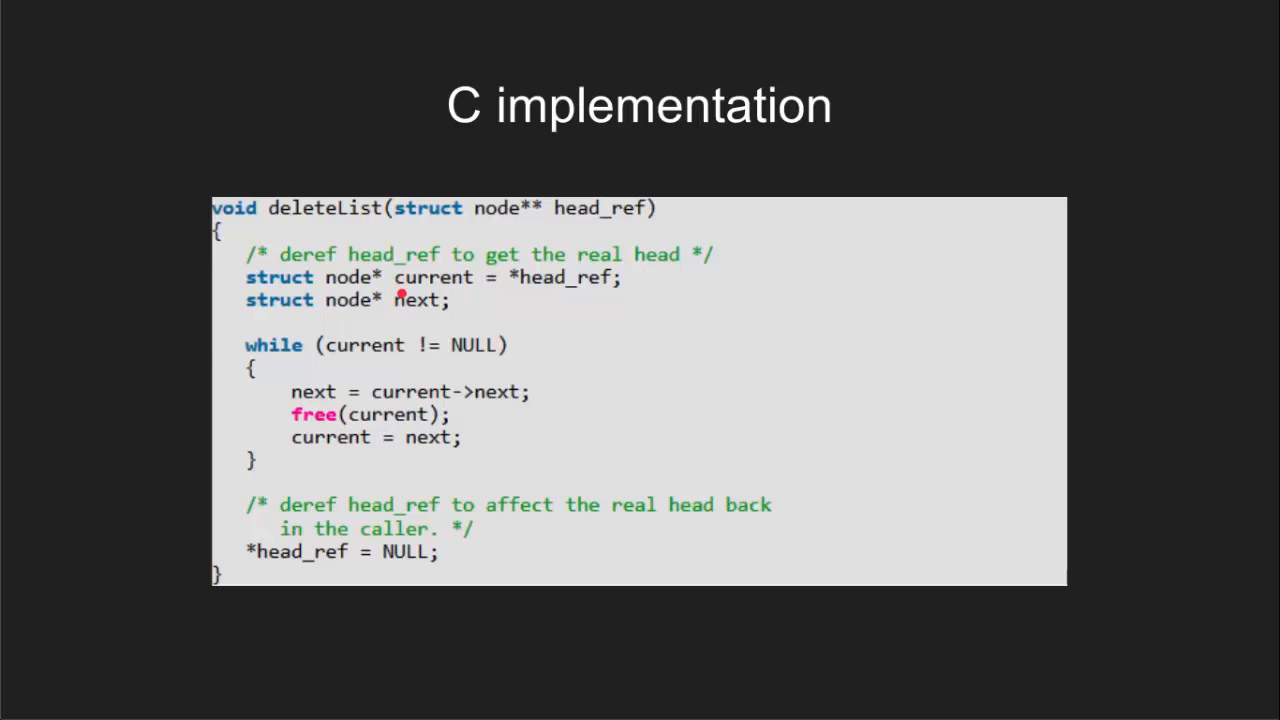
mouse_move(408, 313)
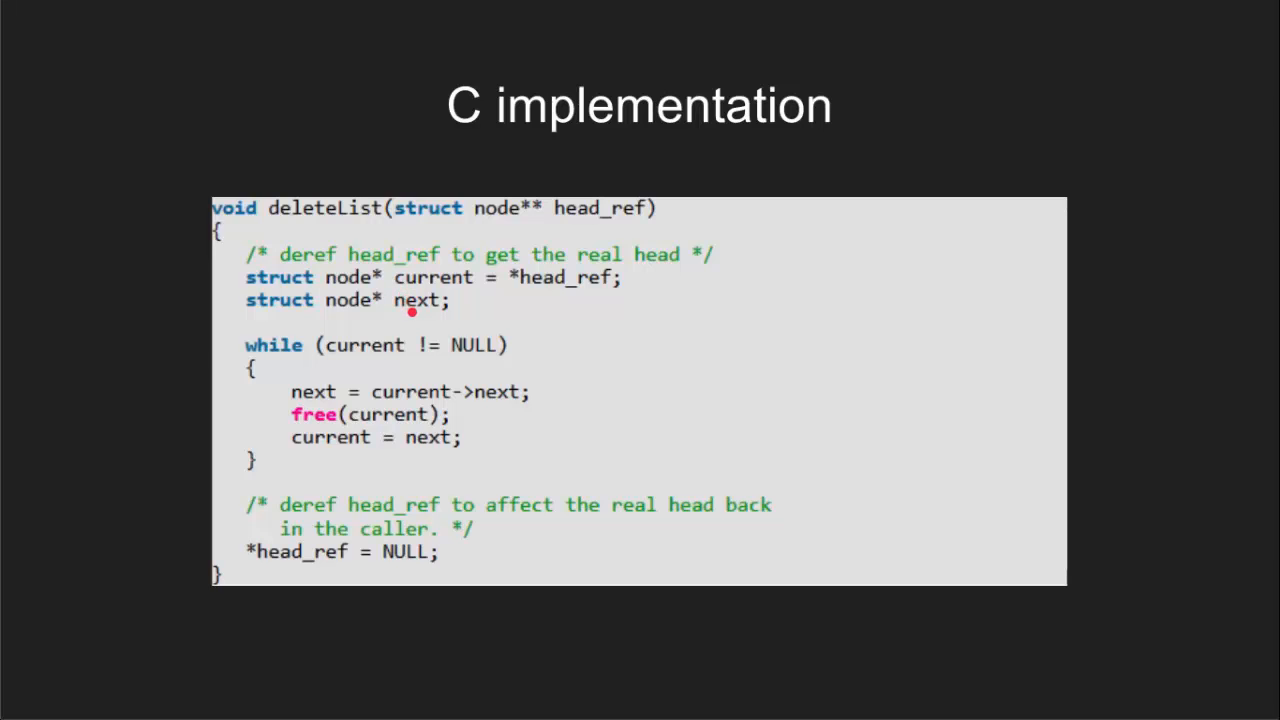
mouse_move(398, 296)
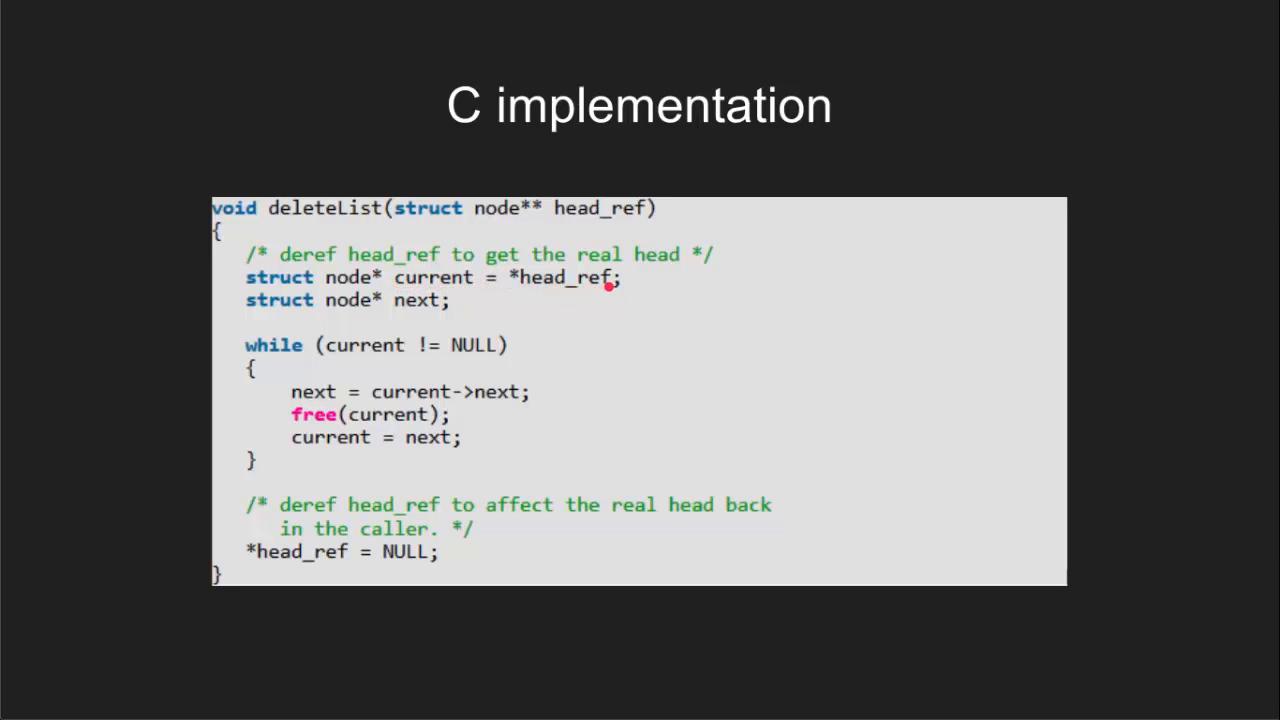
mouse_move(360, 345)
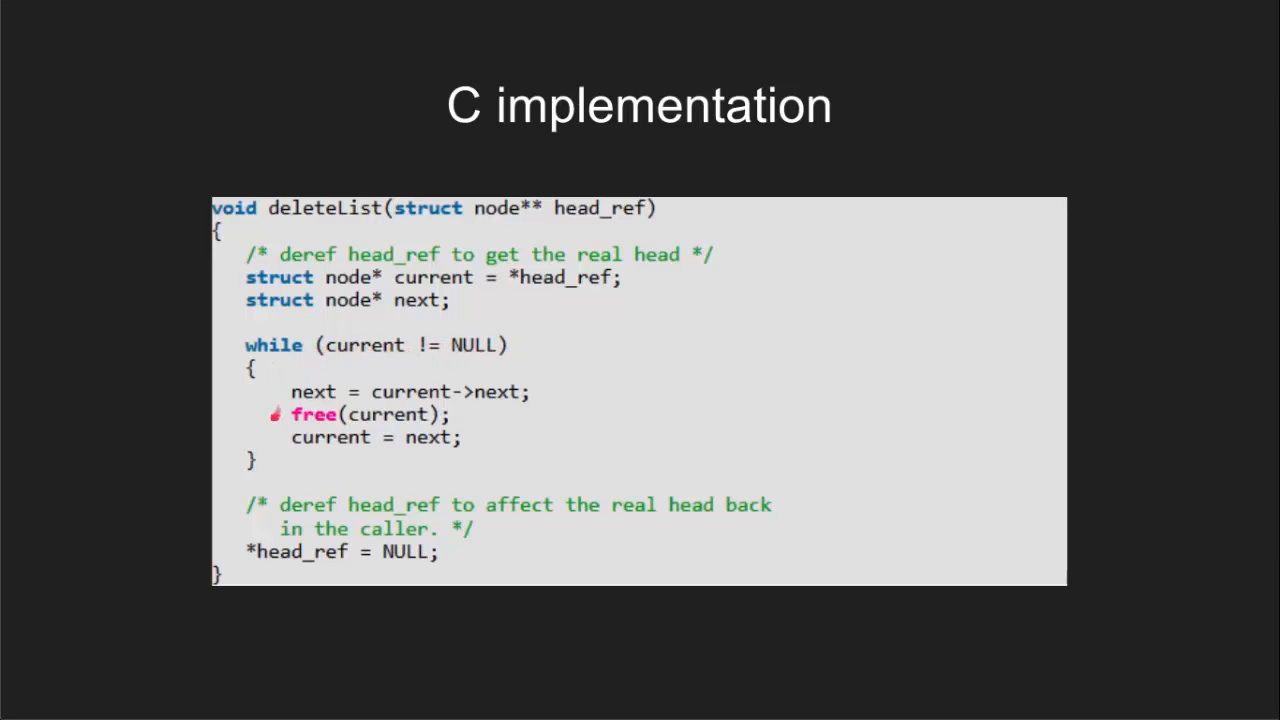
mouse_move(287, 446)
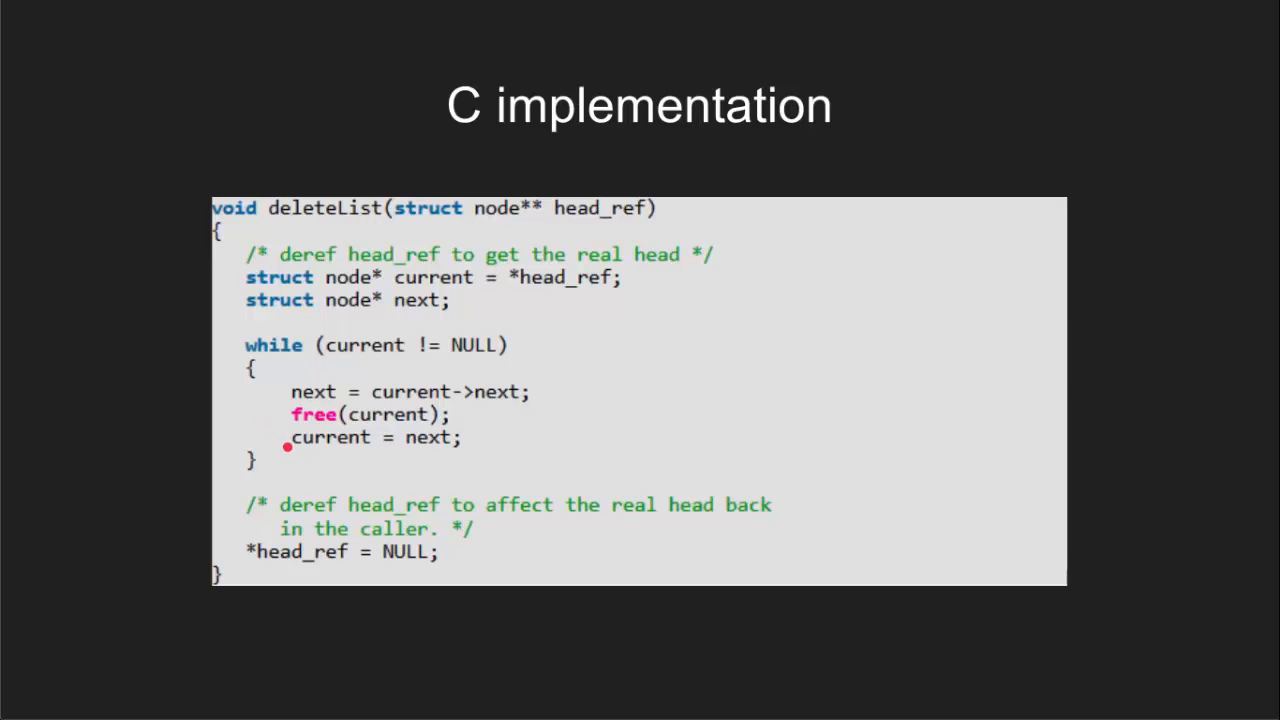
mouse_move(315, 402)
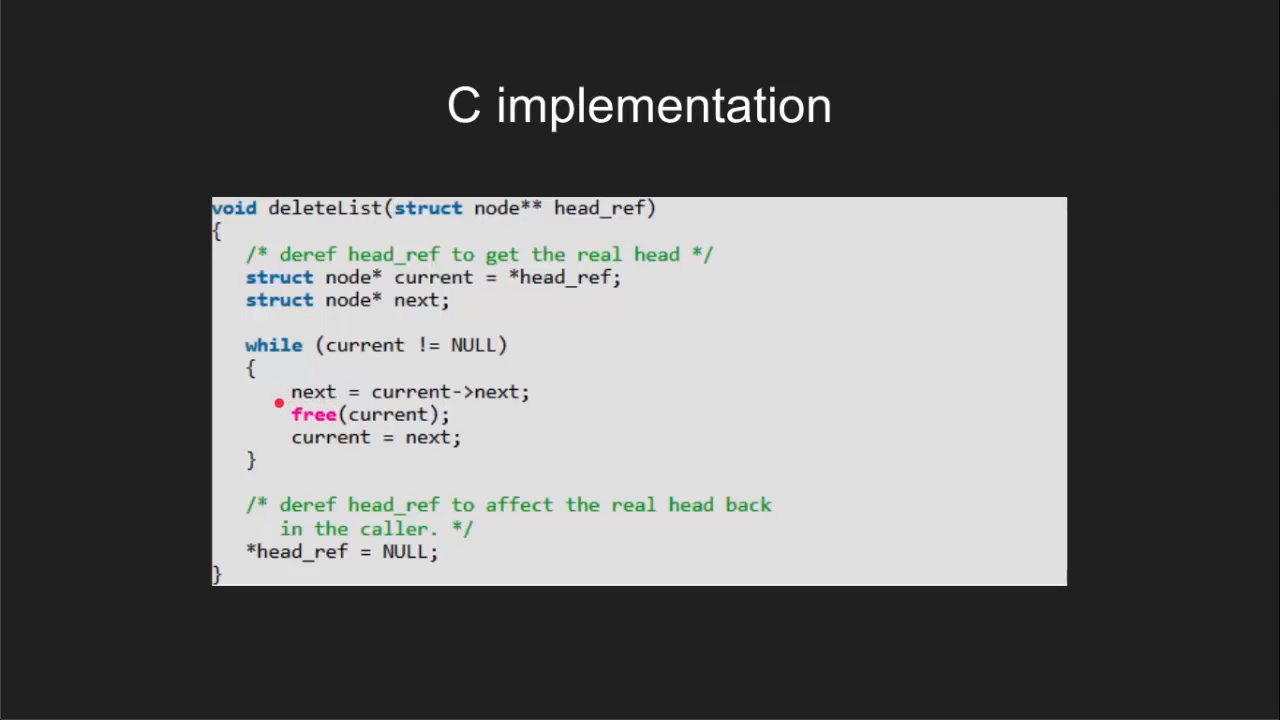
mouse_move(530, 393)
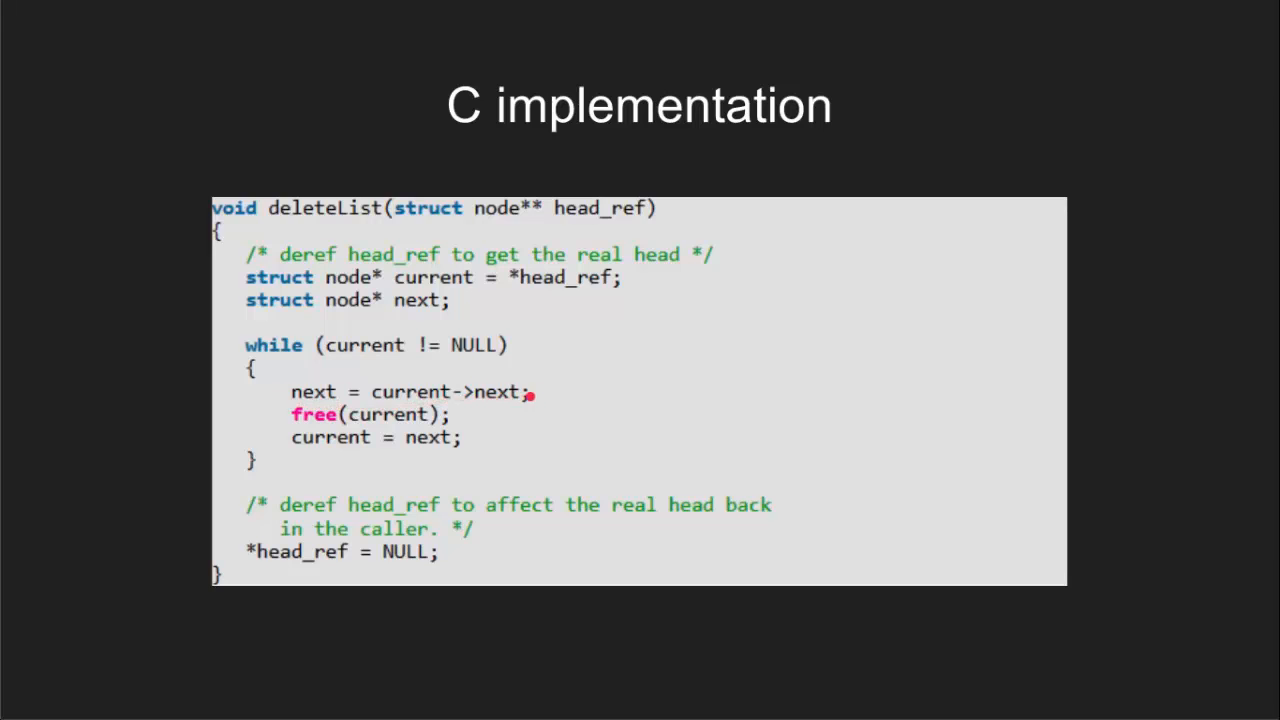
mouse_move(440, 414)
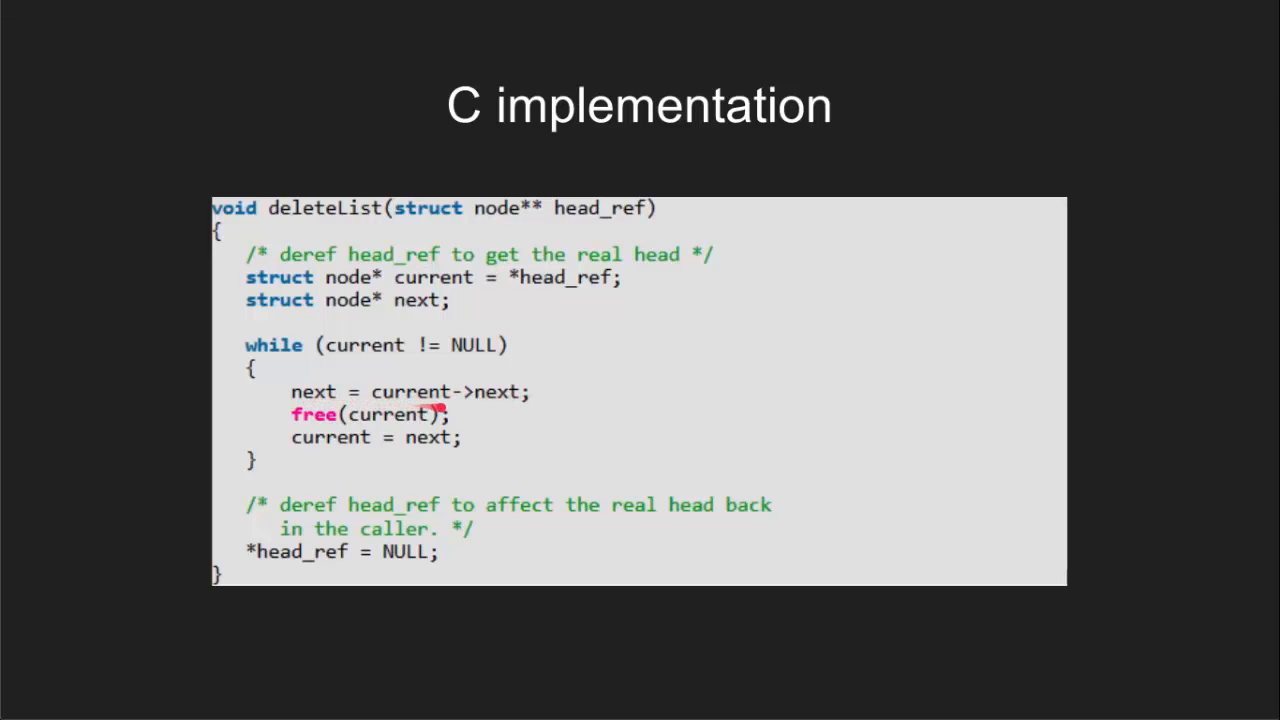
mouse_move(513, 400)
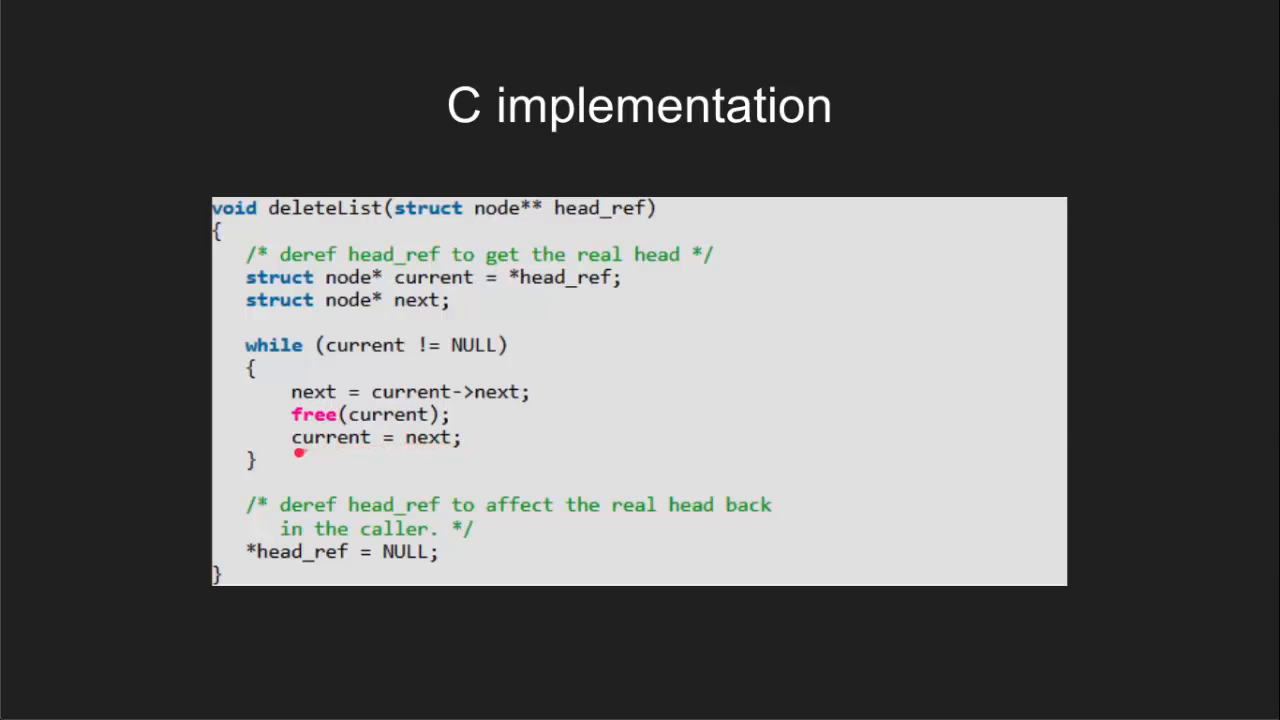
mouse_move(310, 442)
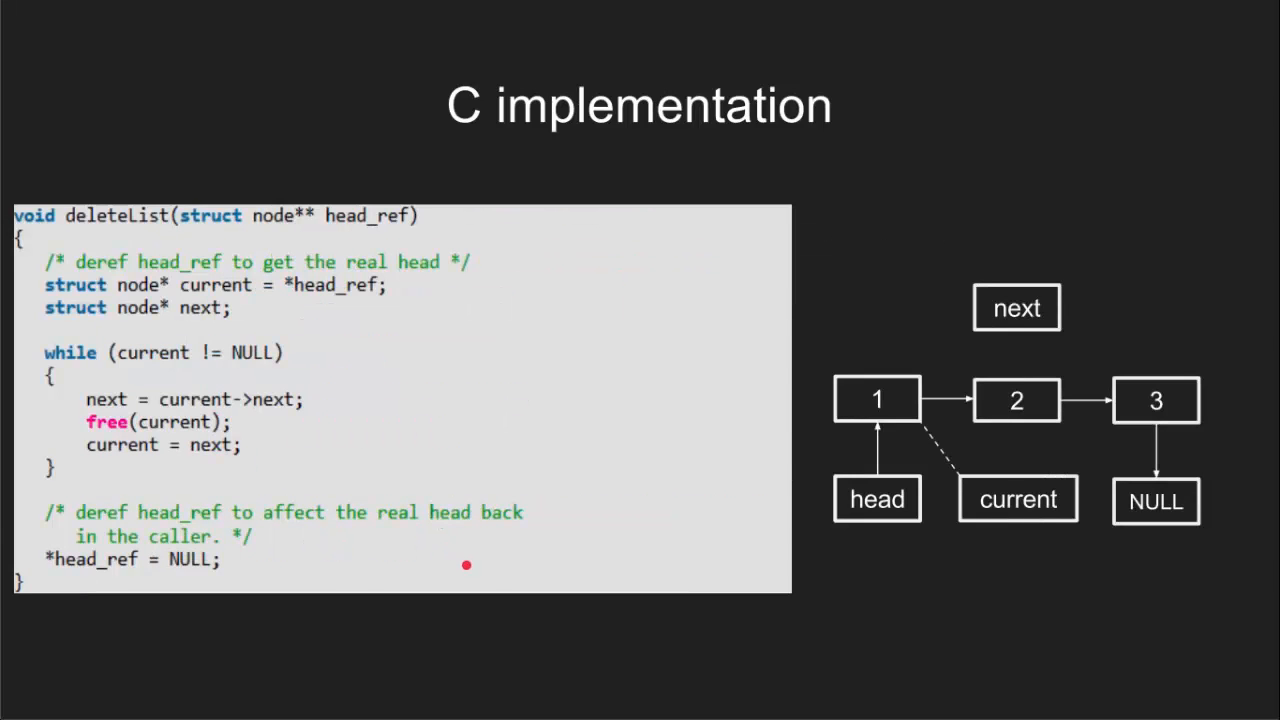
mouse_move(467, 542)
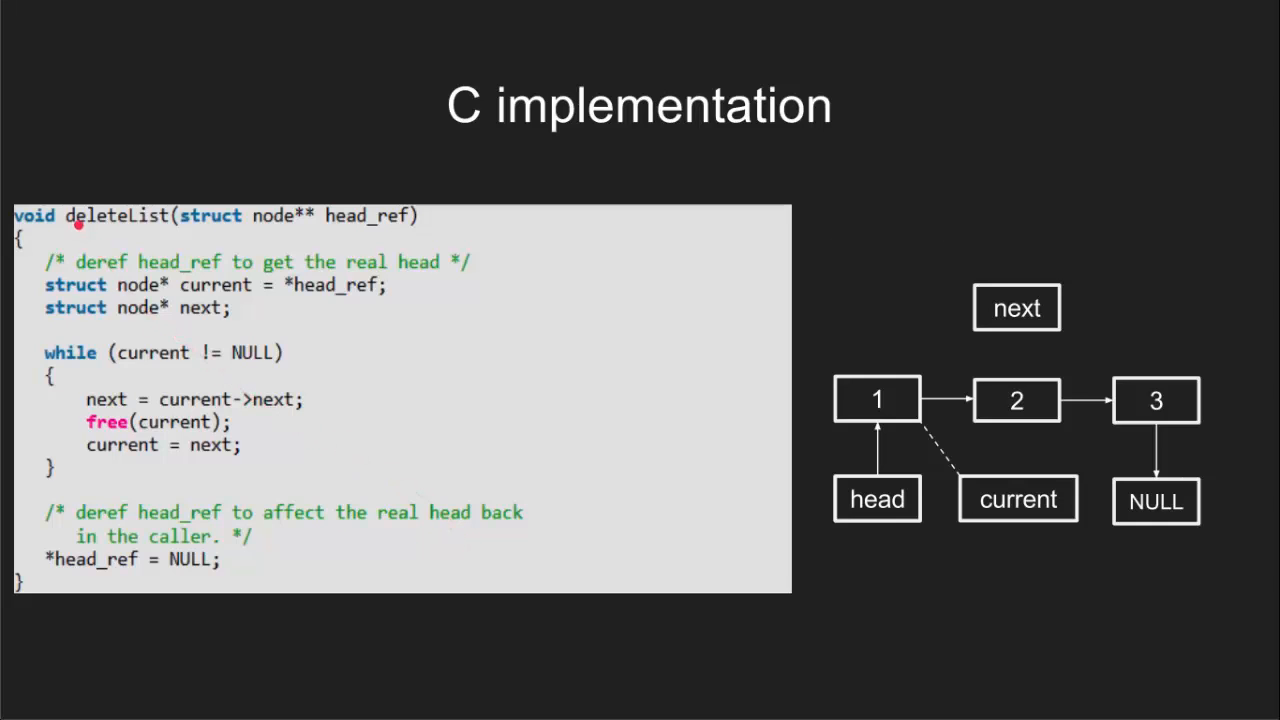
mouse_move(143, 232)
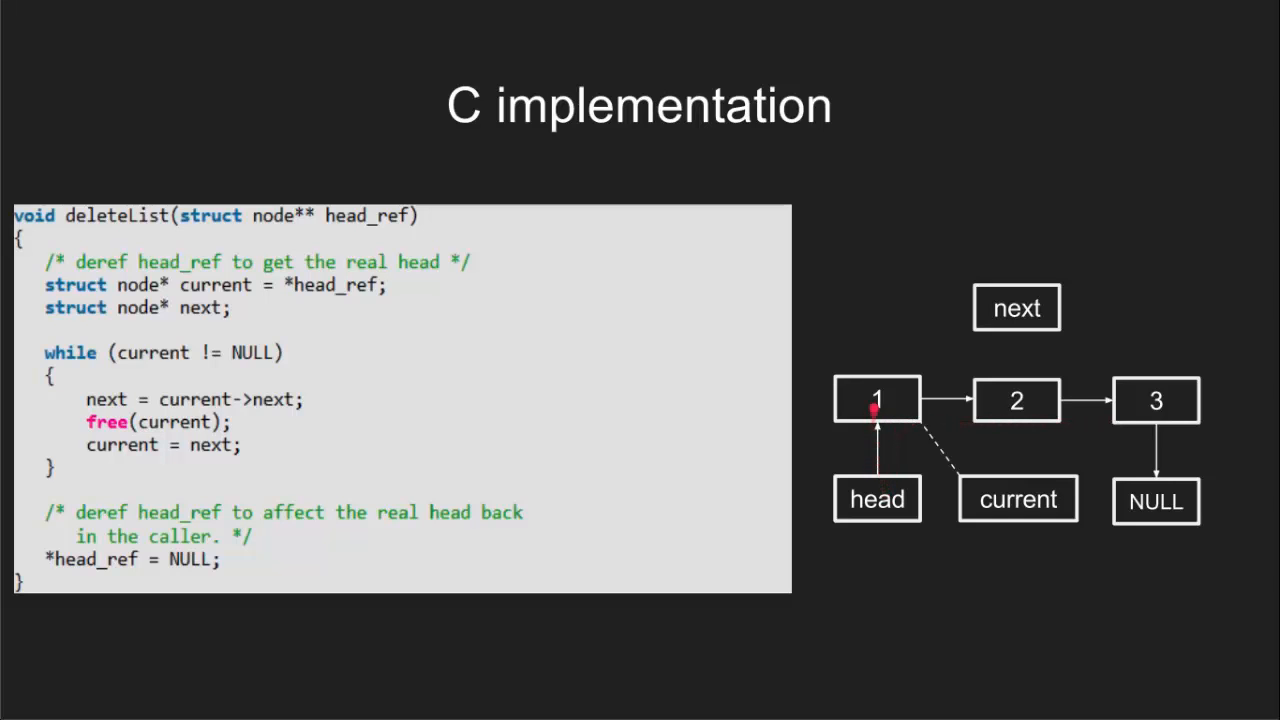
left_click_drag(20, 230, 230, 222)
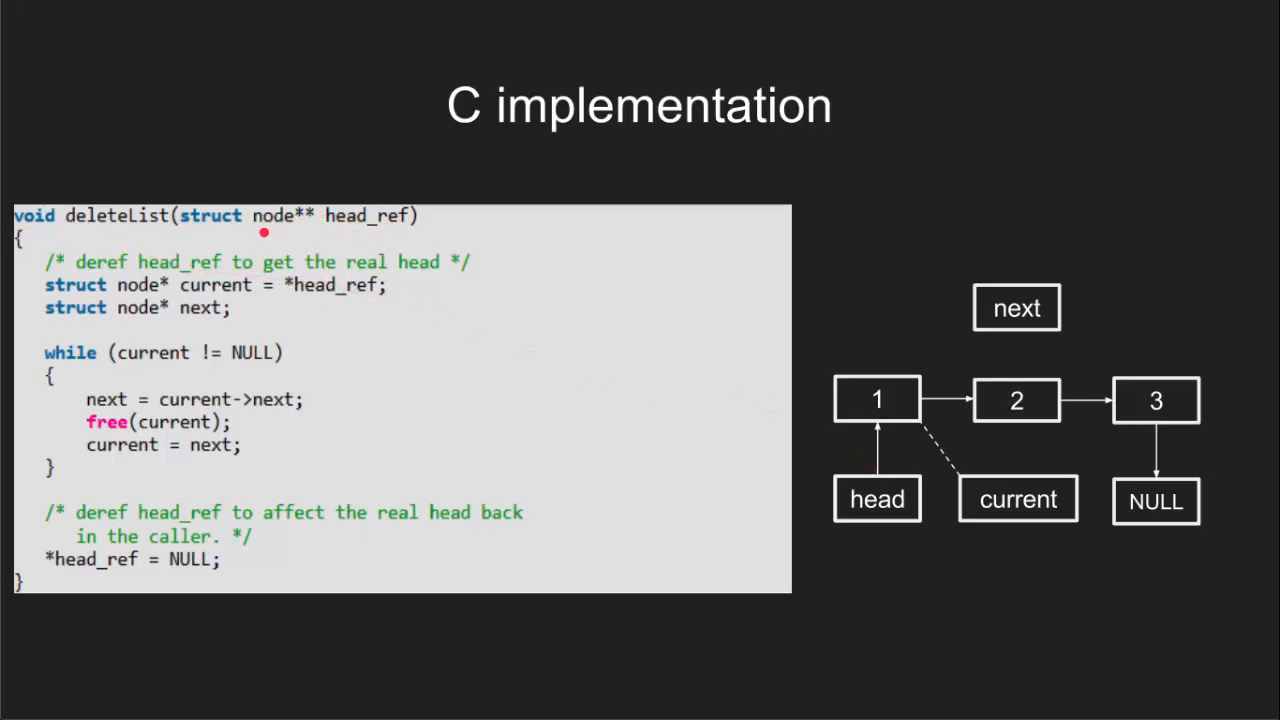
left_click_drag(660, 335, 1080, 470)
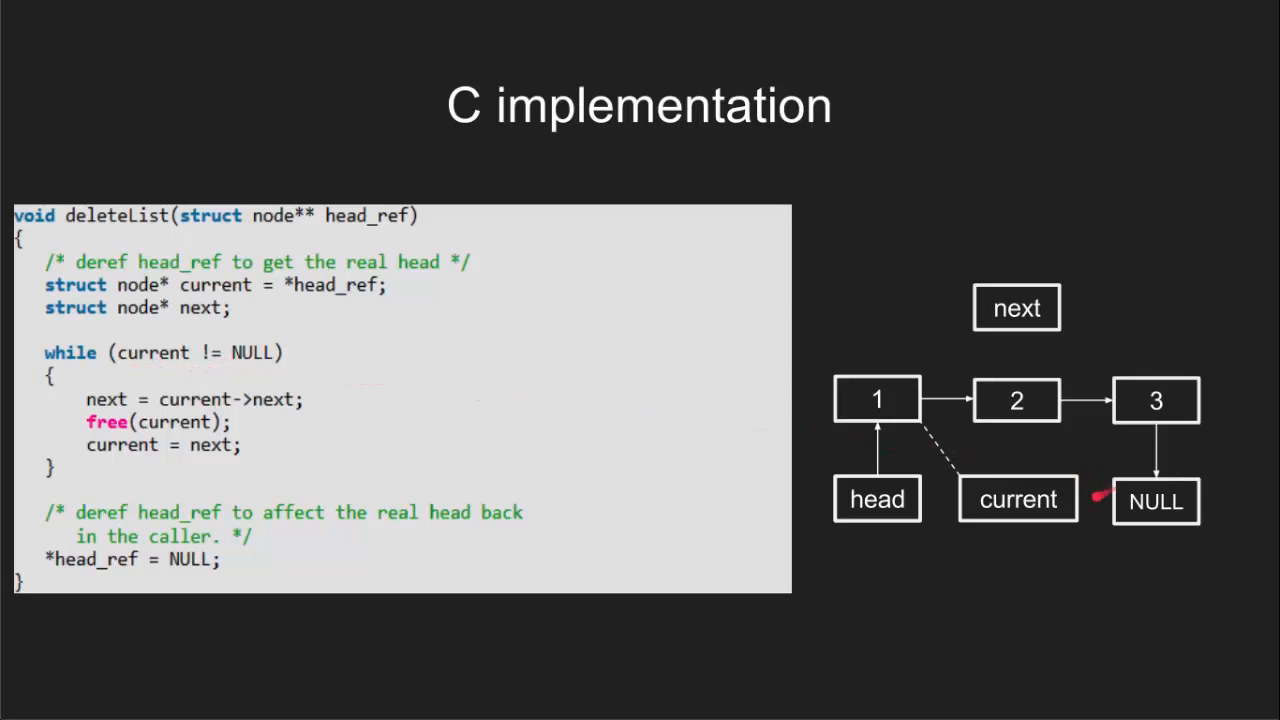
mouse_move(935, 448)
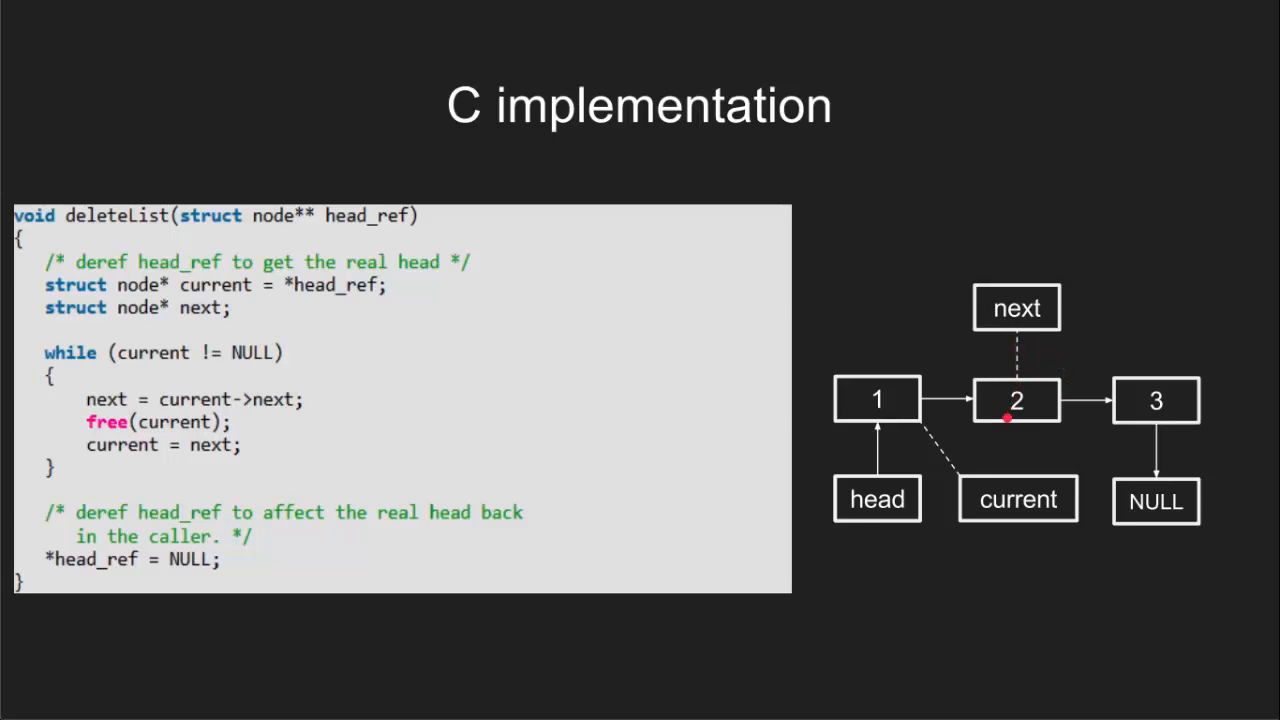
mouse_move(996, 446)
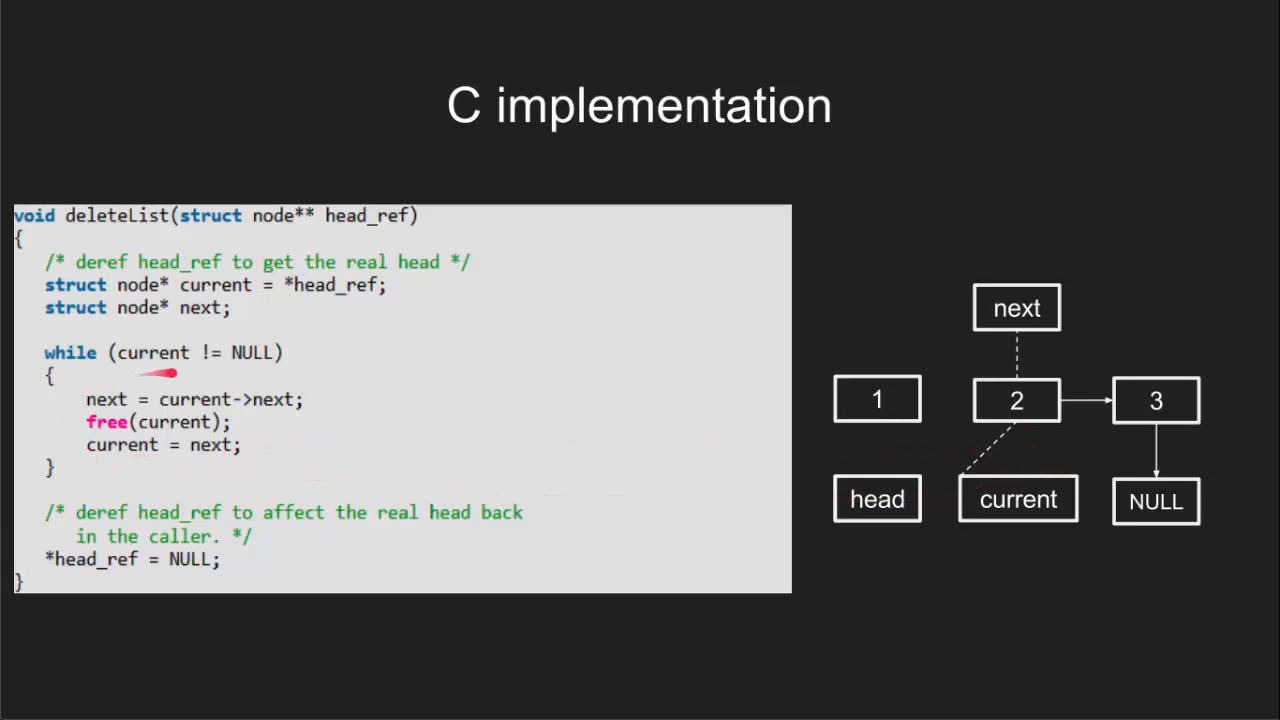
mouse_move(995, 445)
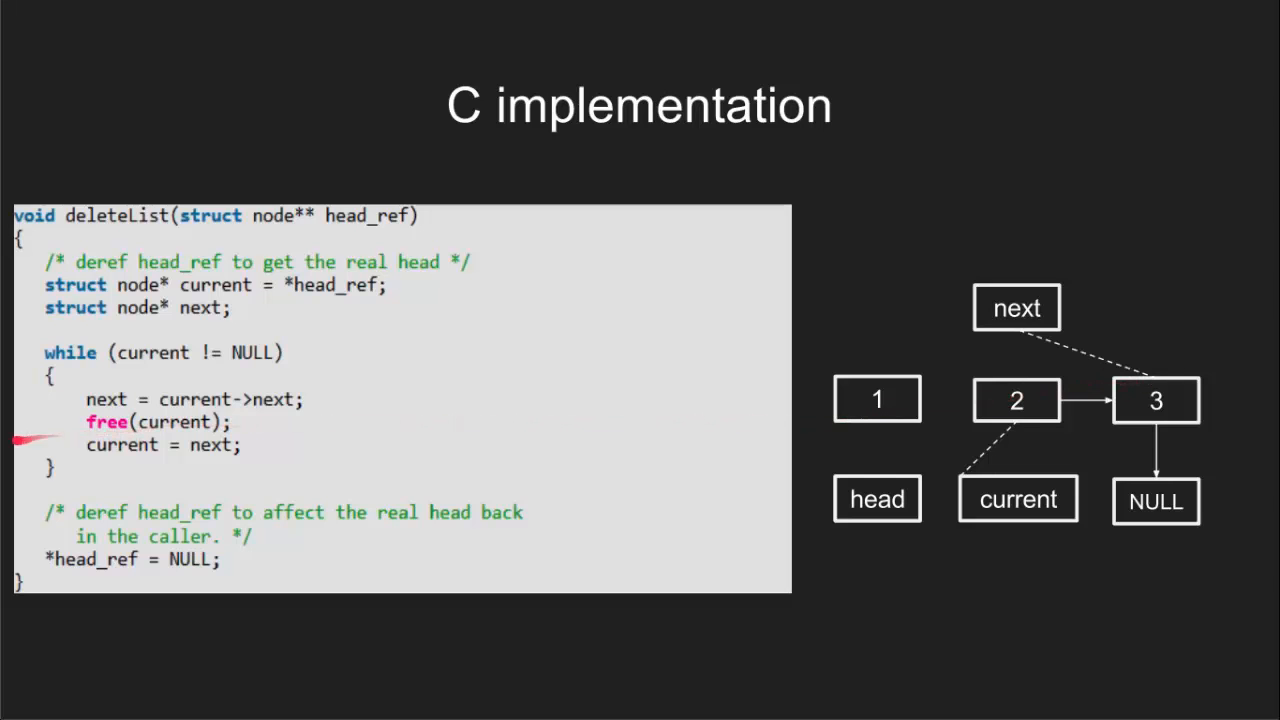
mouse_move(780, 475)
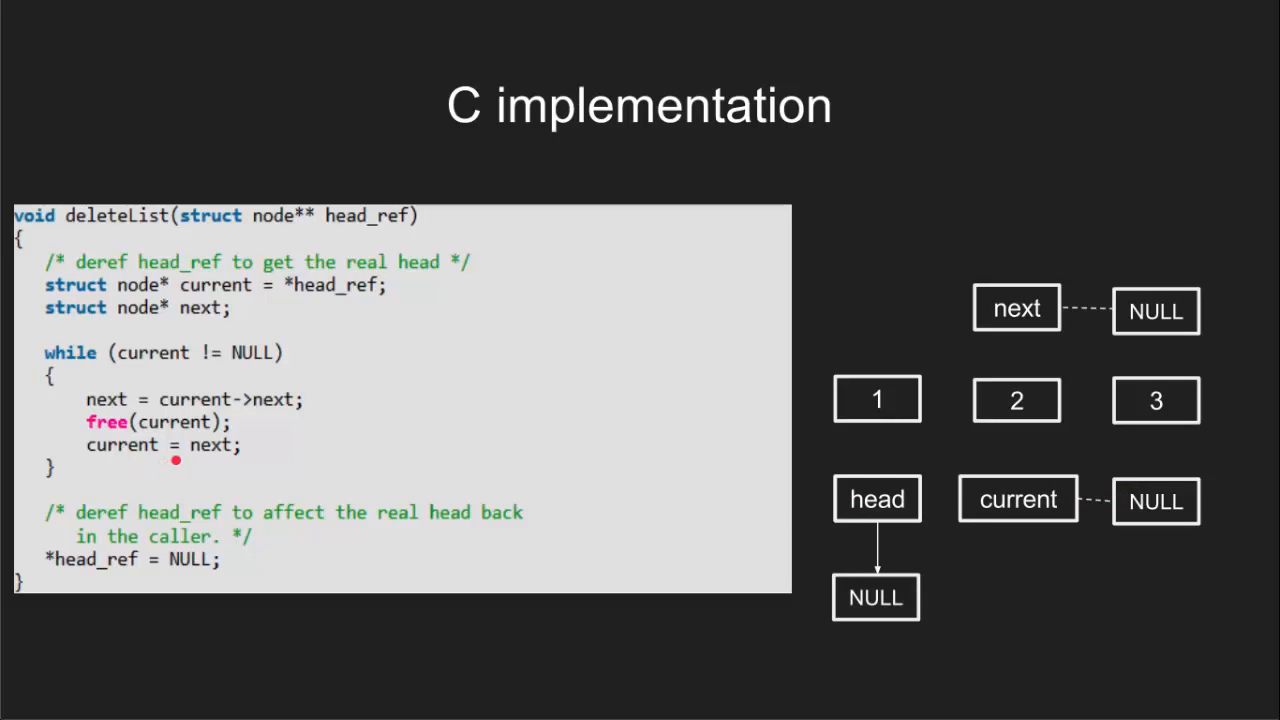
mouse_move(65, 356)
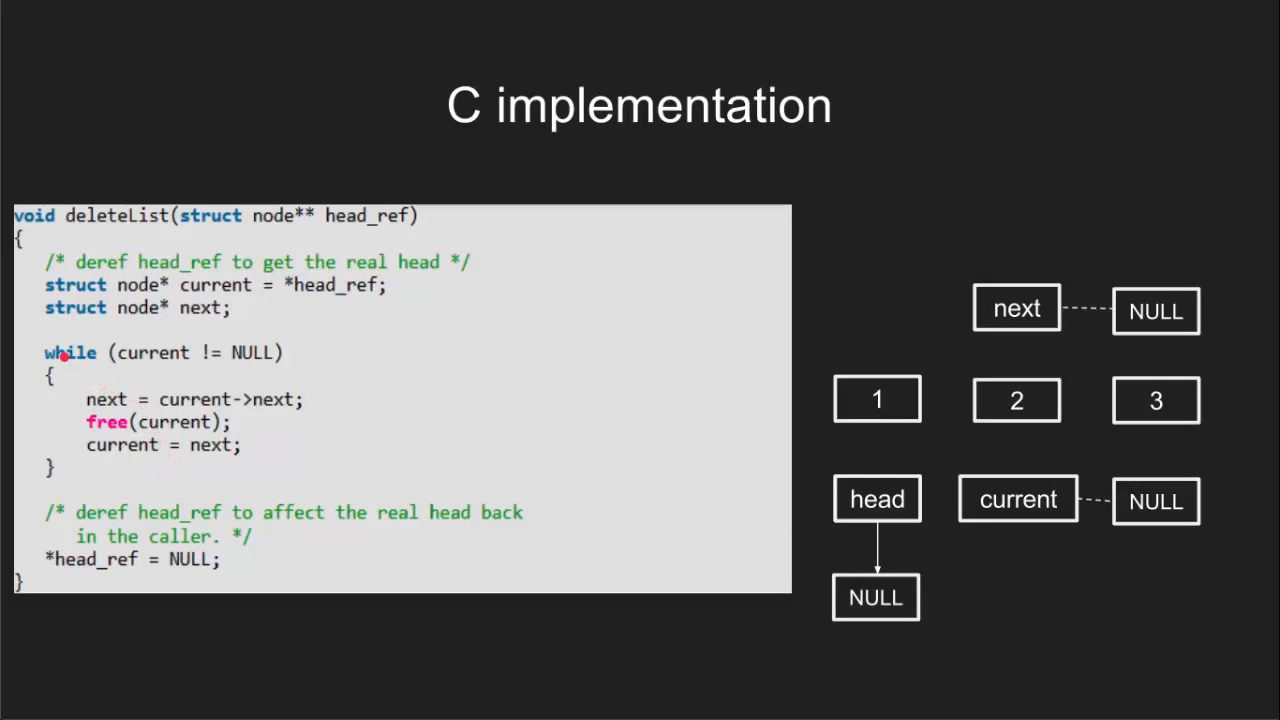